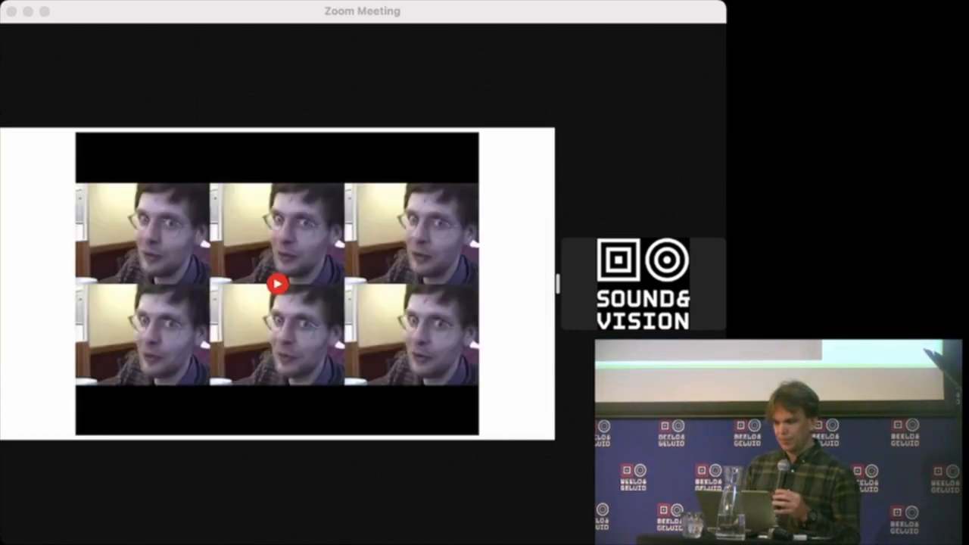
- Start playback of the six tiled face captures clip on the shared slide
click(277, 283)
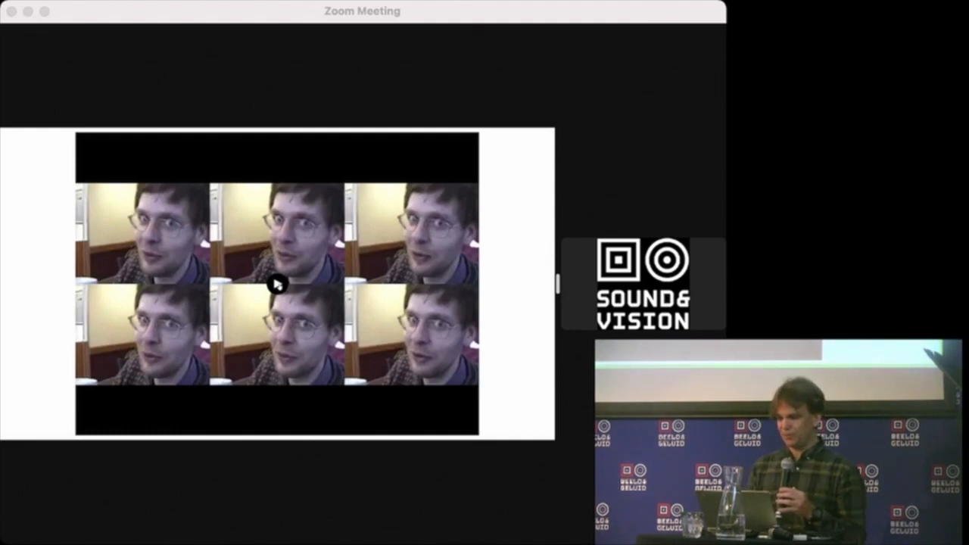
click(276, 284)
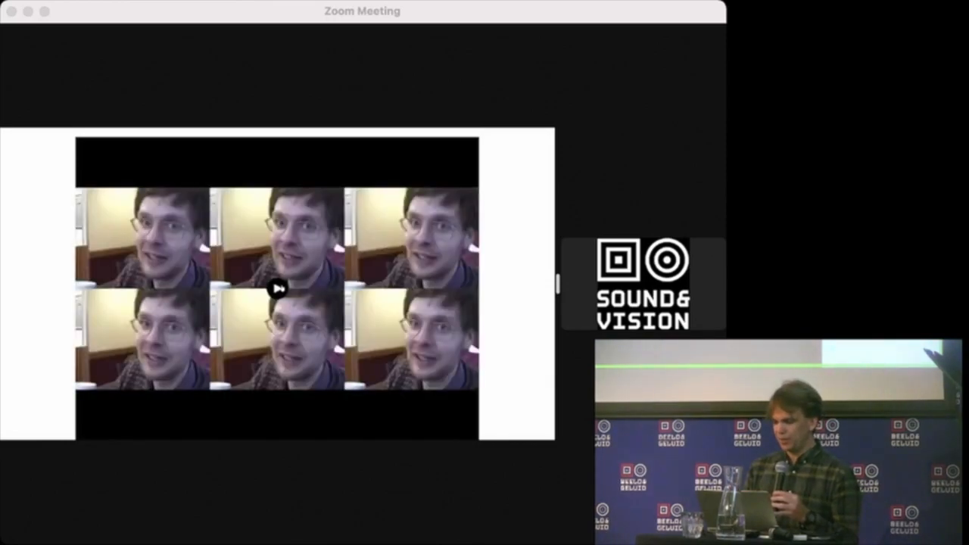
- Pause the six-face clip while continuing to discuss it
click(277, 288)
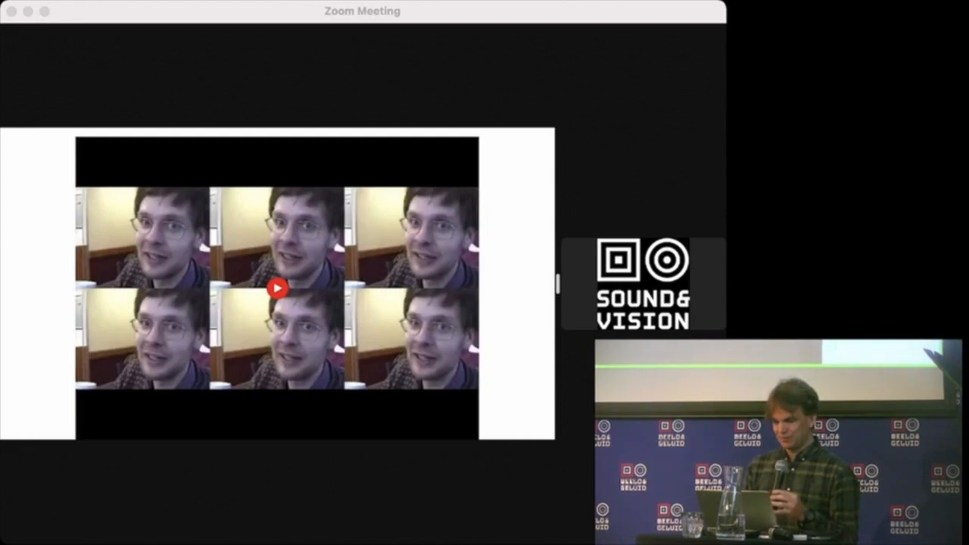
click(277, 288)
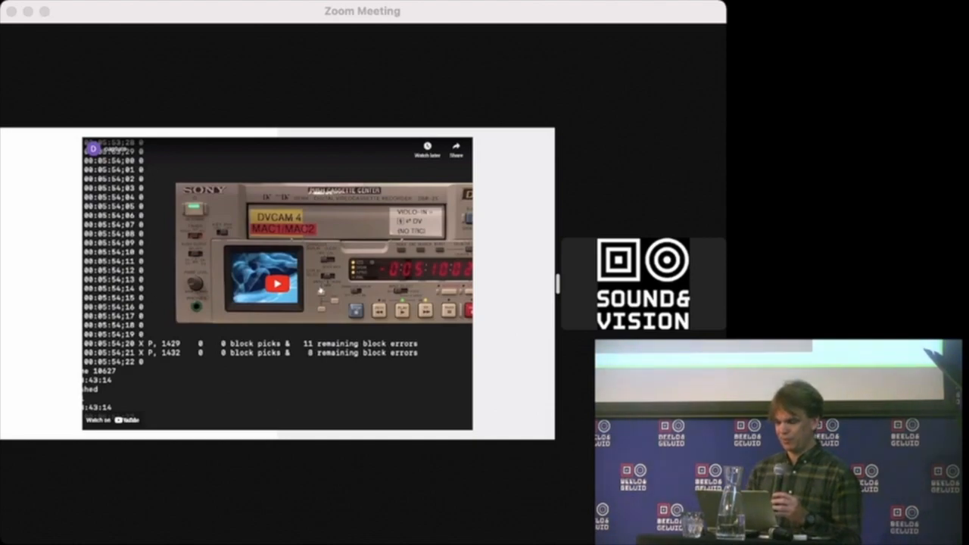
- Start the DVCAM deck video with its block error log on the next slide
click(278, 283)
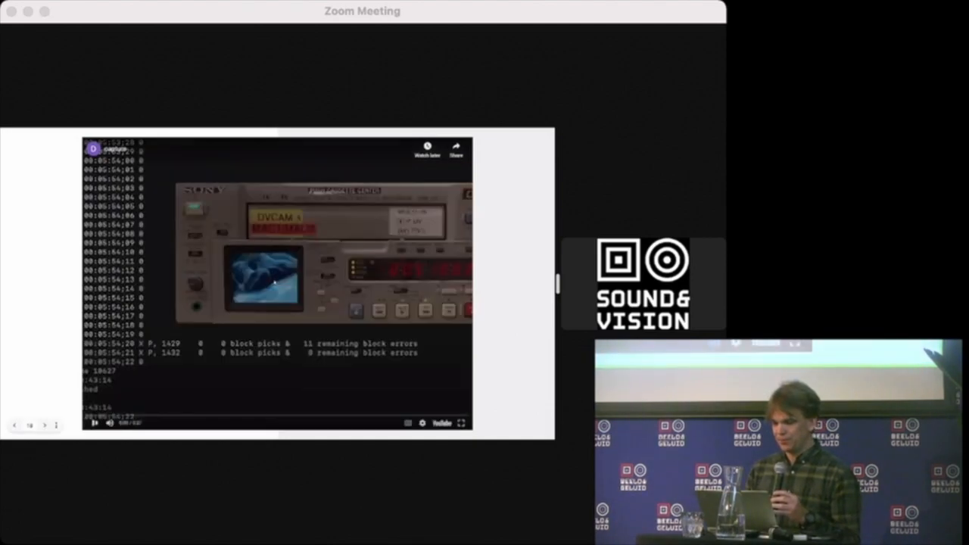